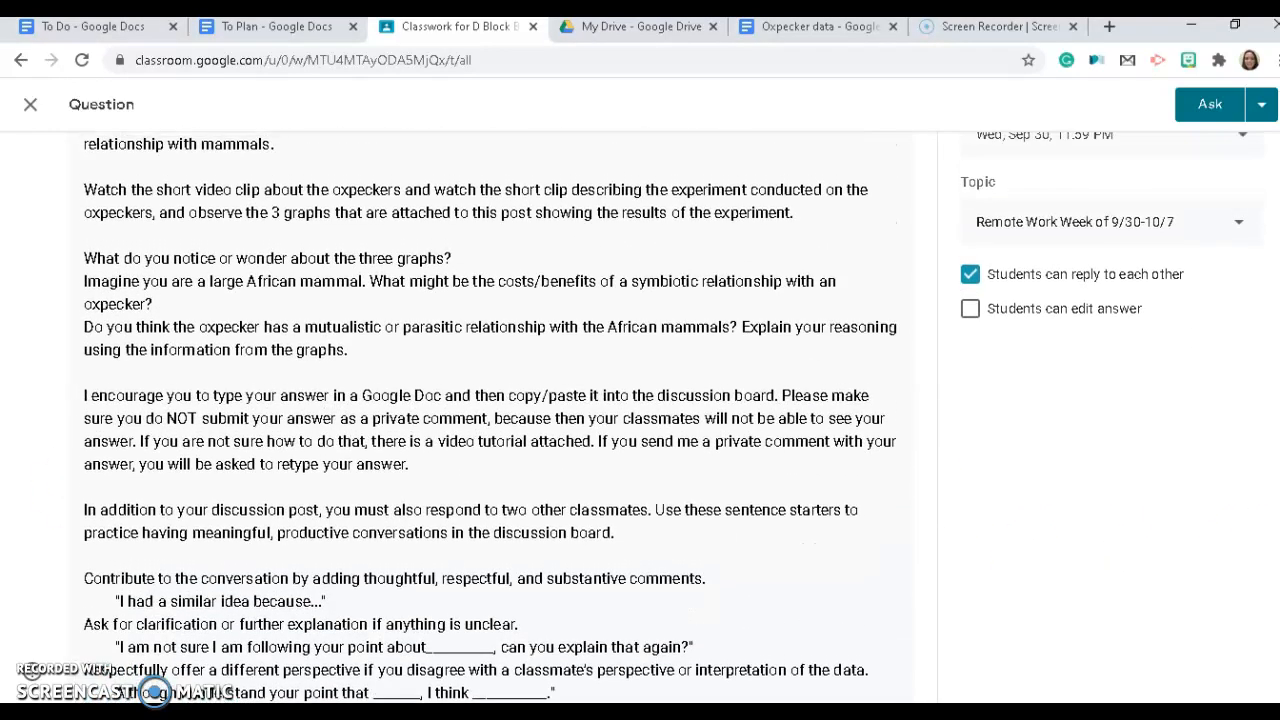
- Switch to the Oxpecker data Google Doc showing the control and experimental group cattle photos
scroll(up, 3)
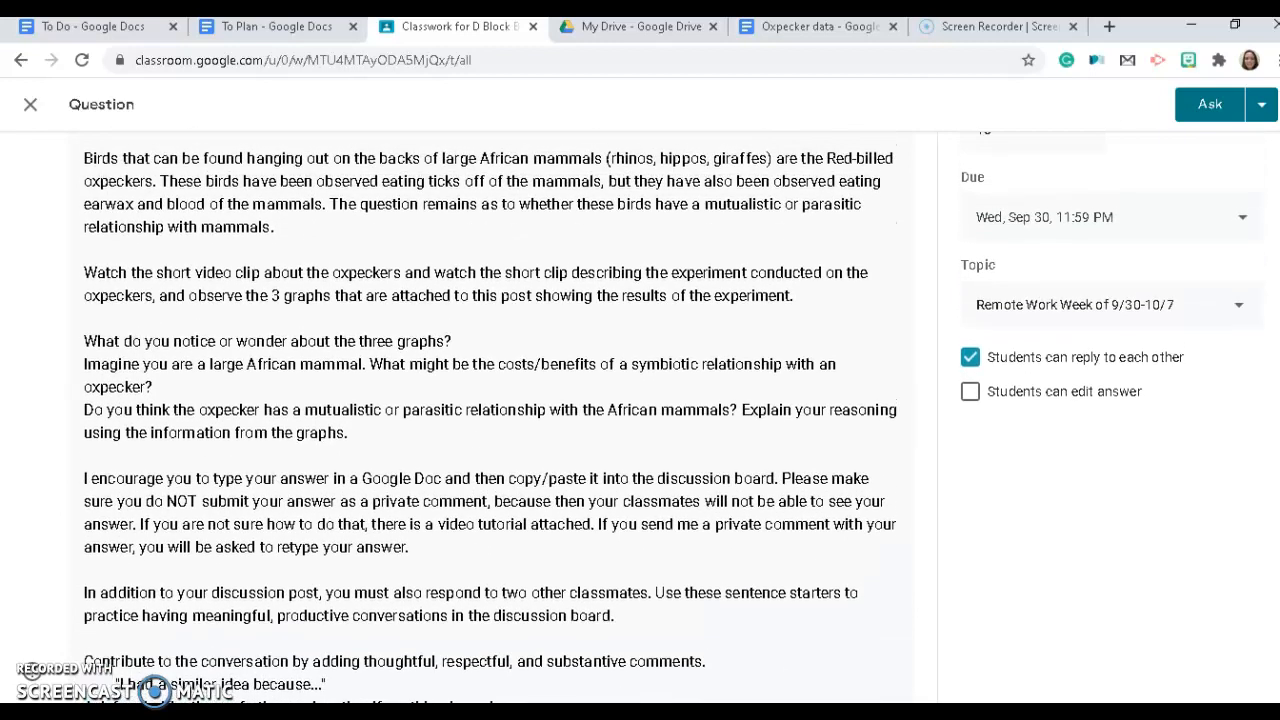
scroll(down, 3)
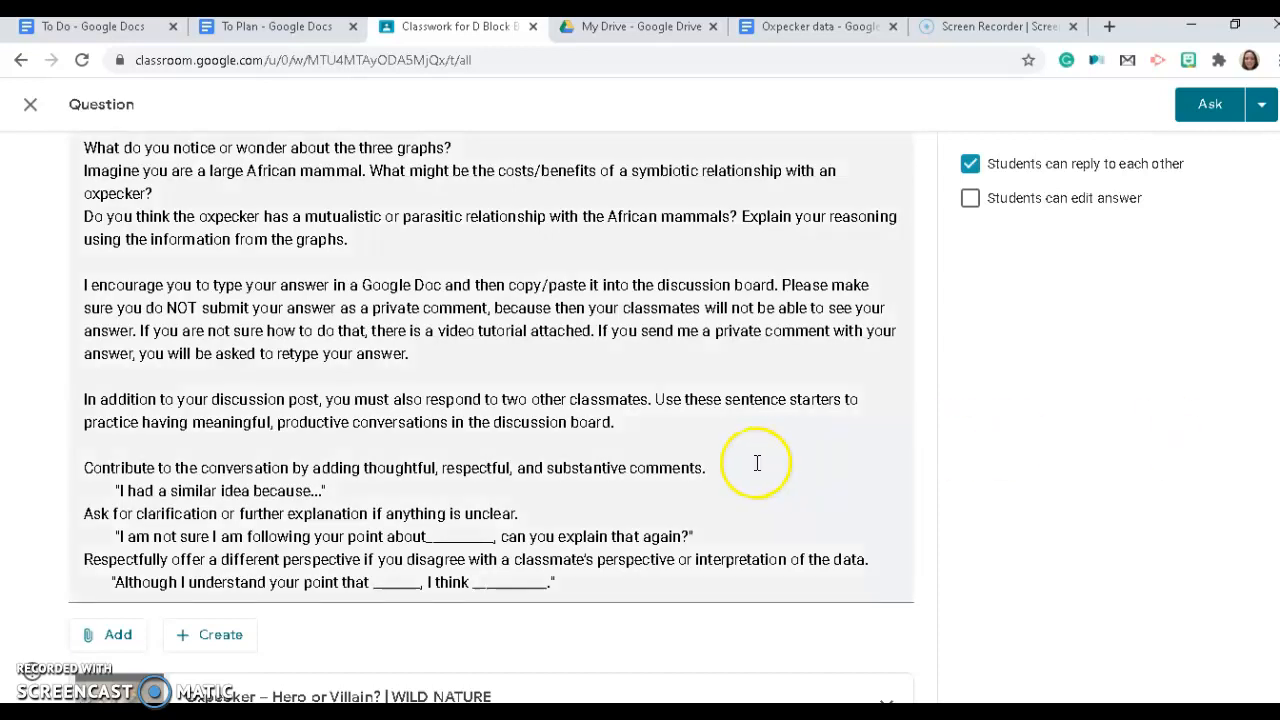
mouse_move(520, 476)
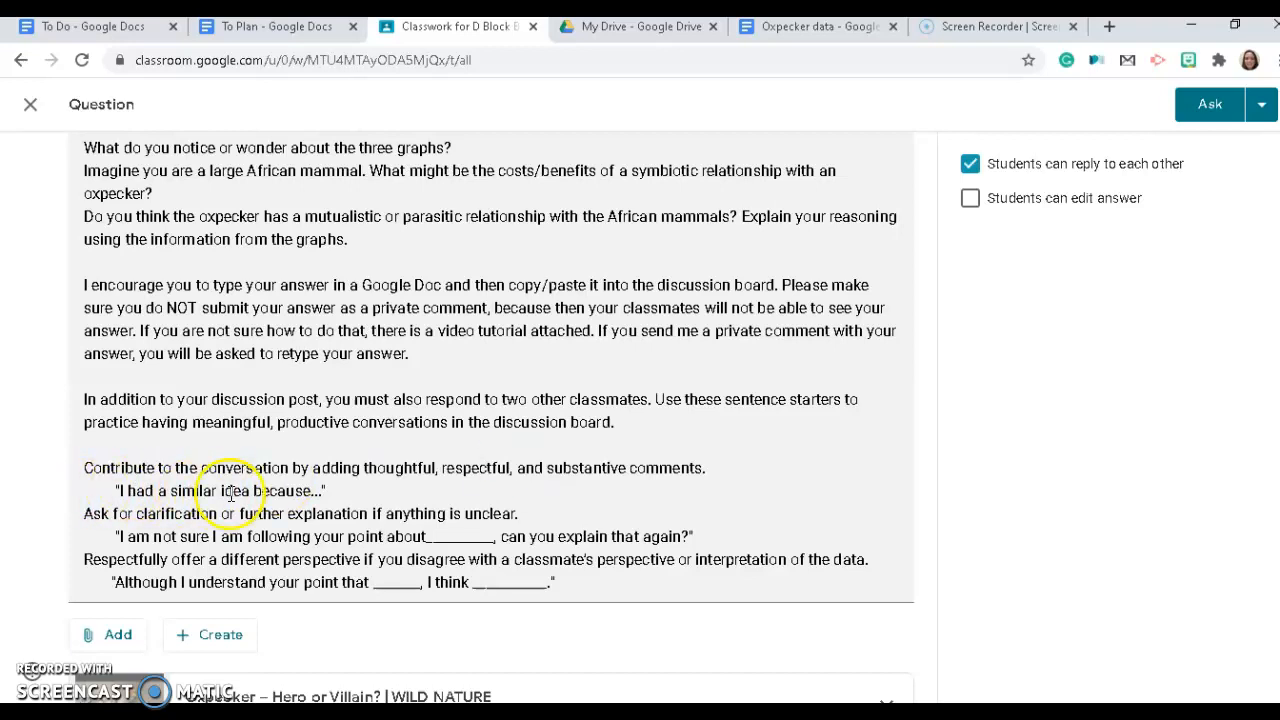
mouse_move(336, 500)
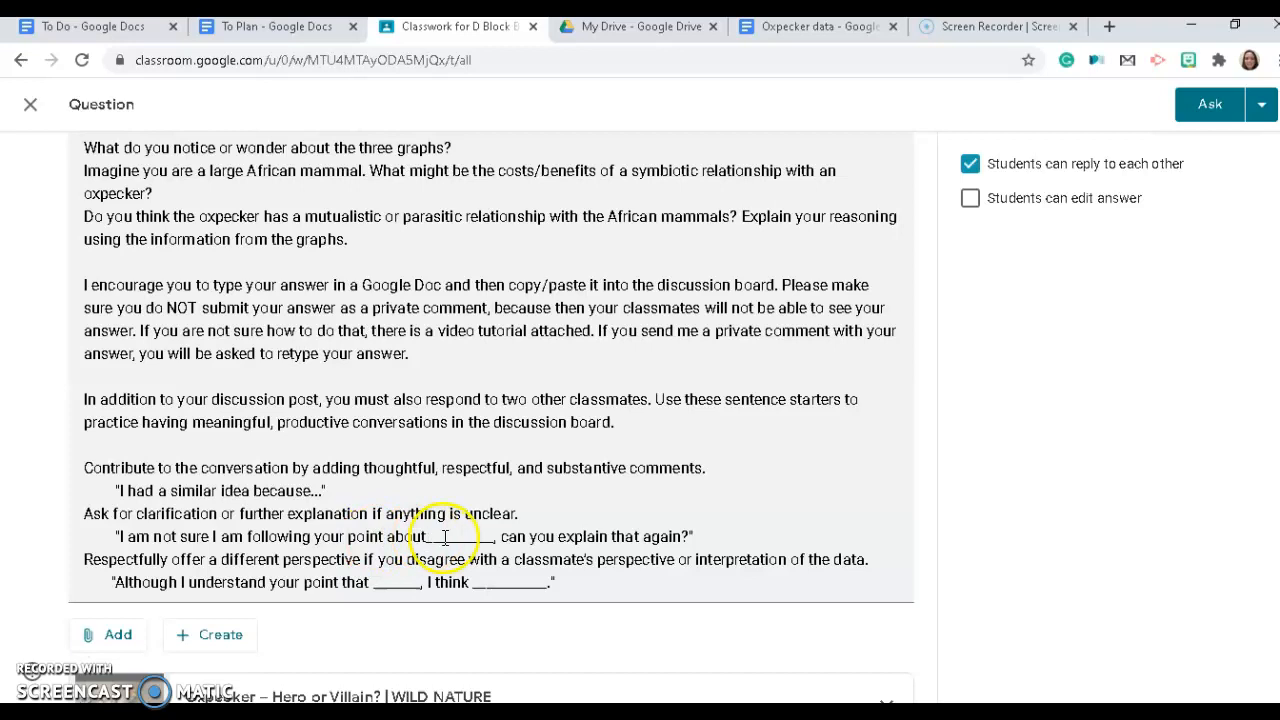
mouse_move(668, 560)
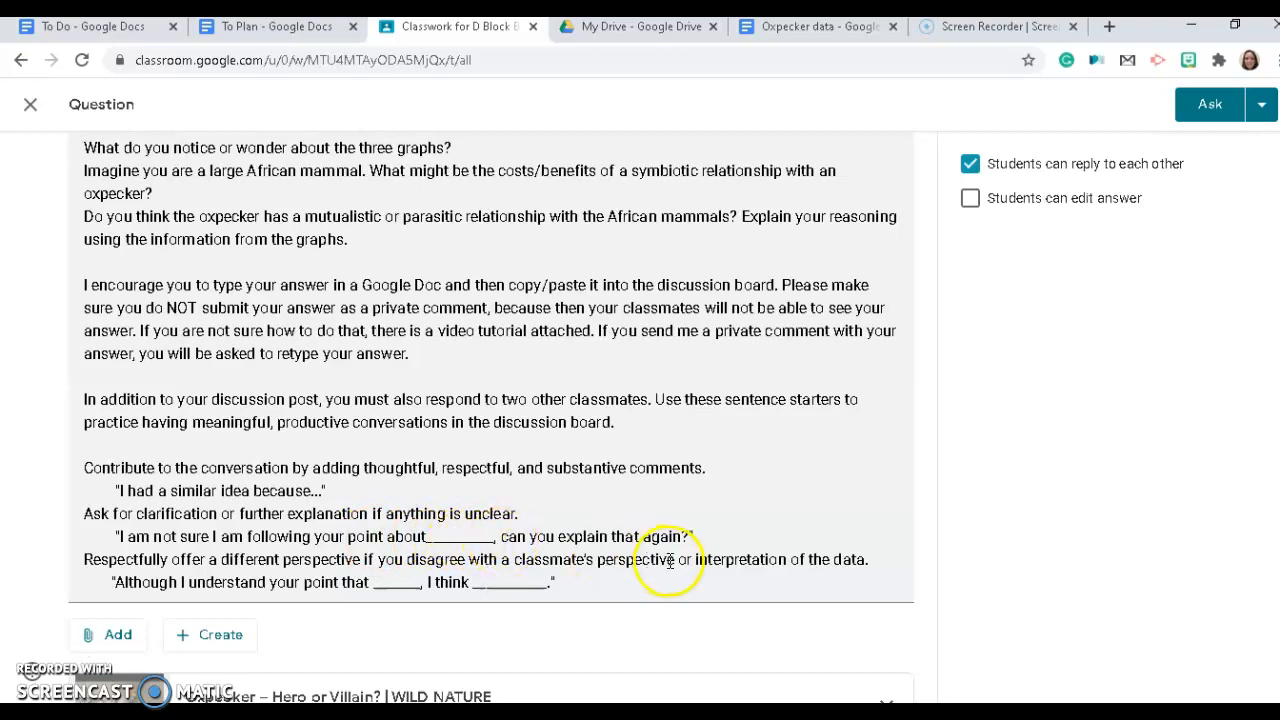
mouse_move(700, 546)
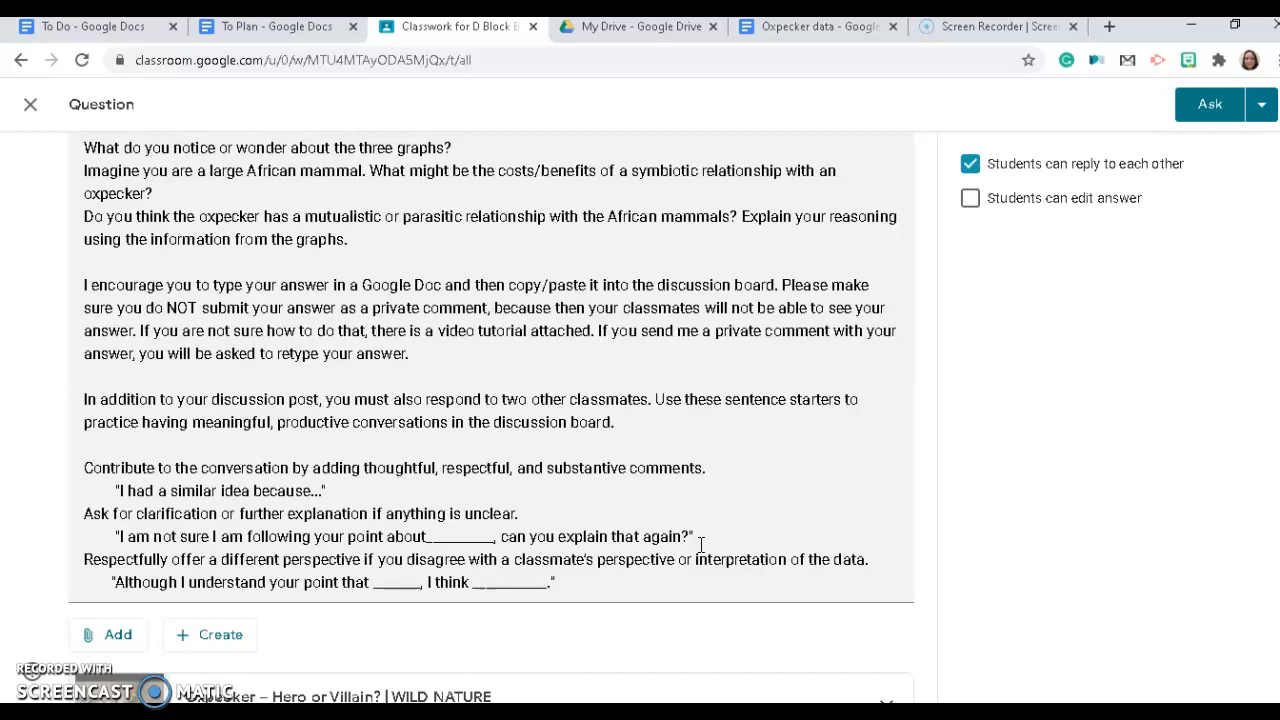
click(816, 26)
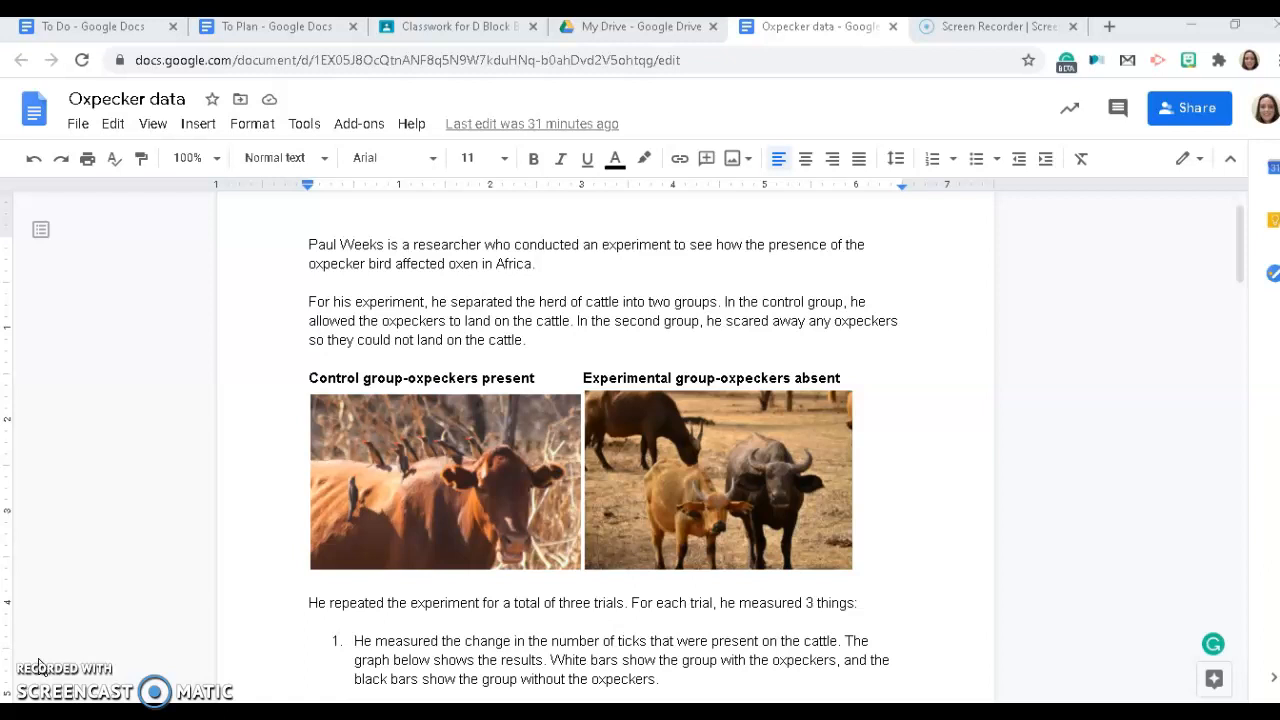
mouse_move(320, 418)
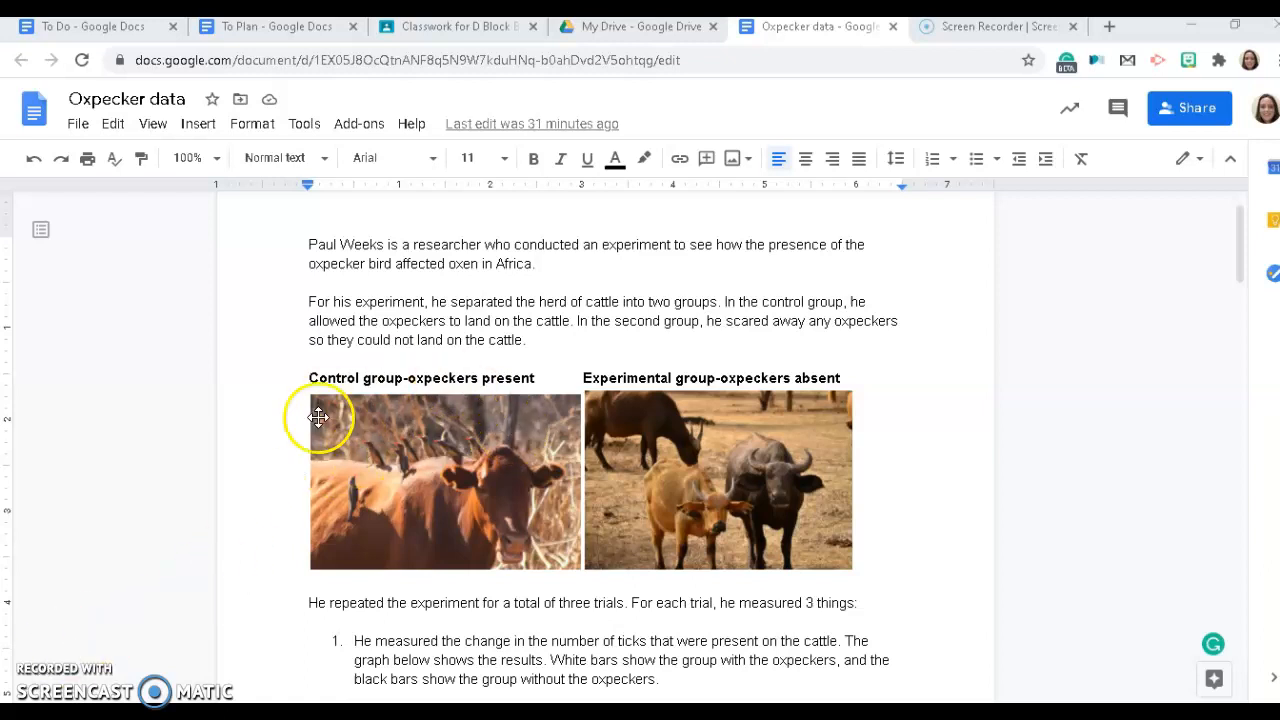
mouse_move(514, 528)
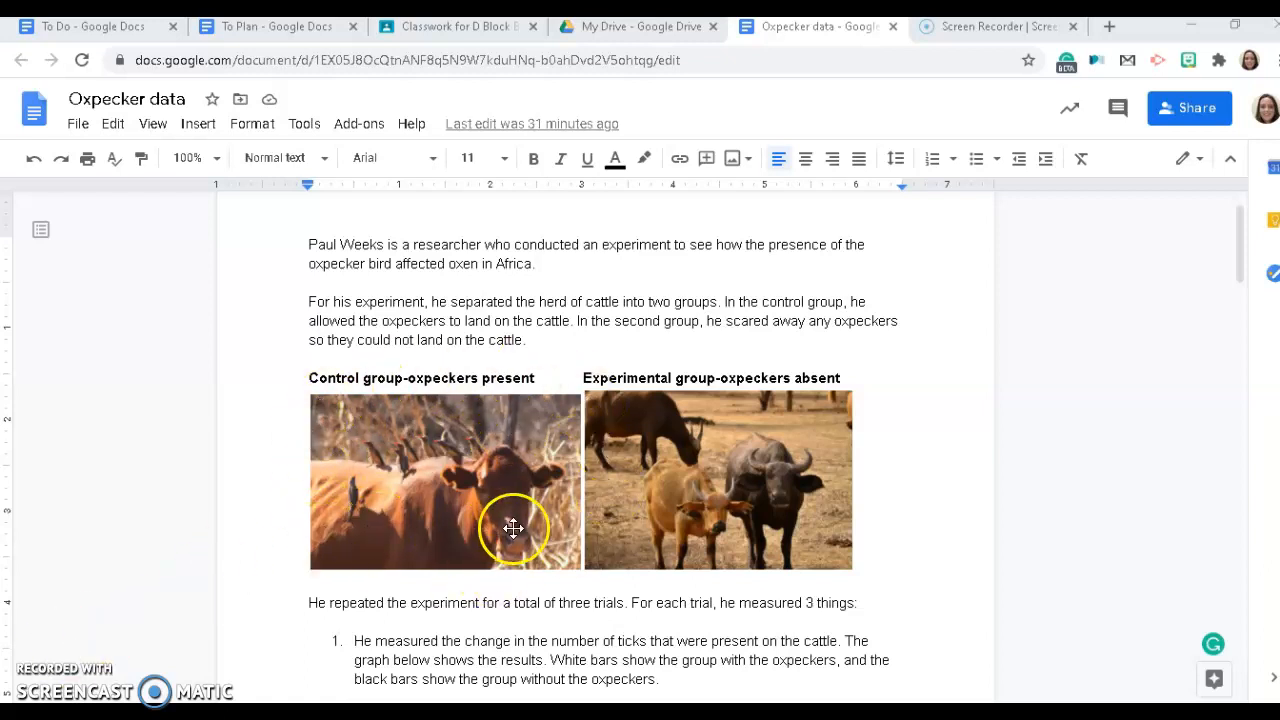
mouse_move(848, 476)
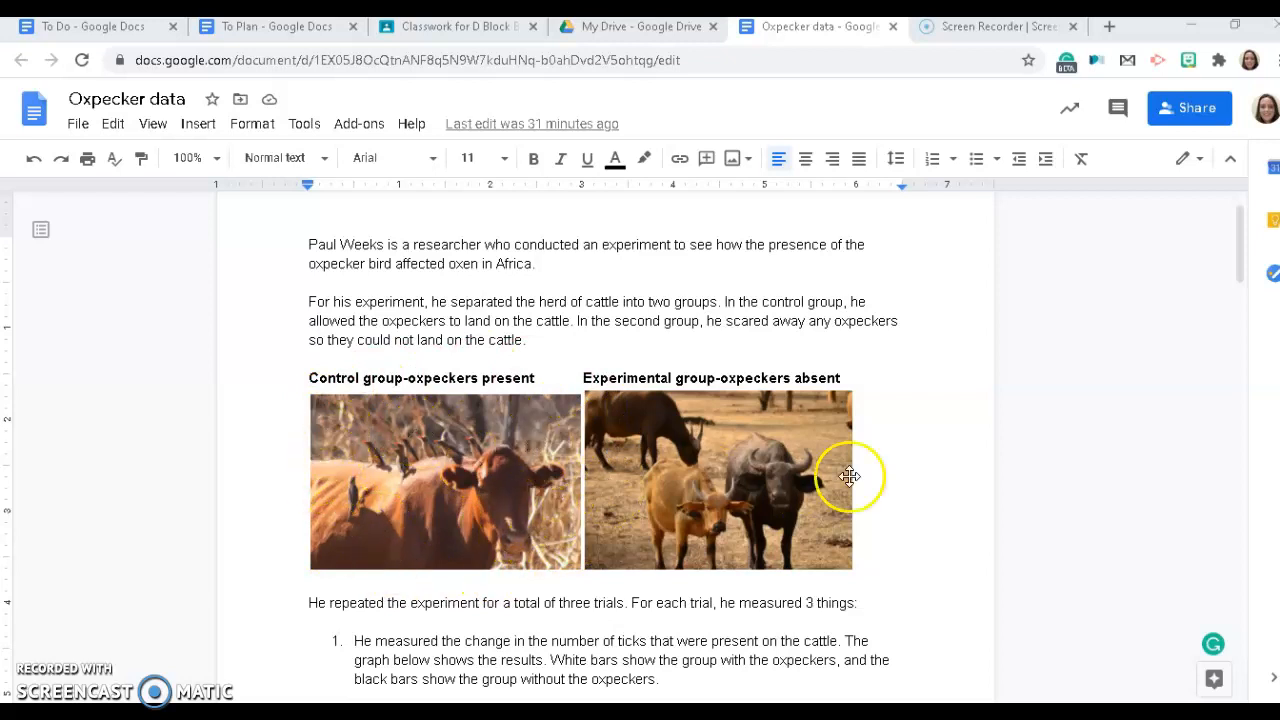
mouse_move(728, 544)
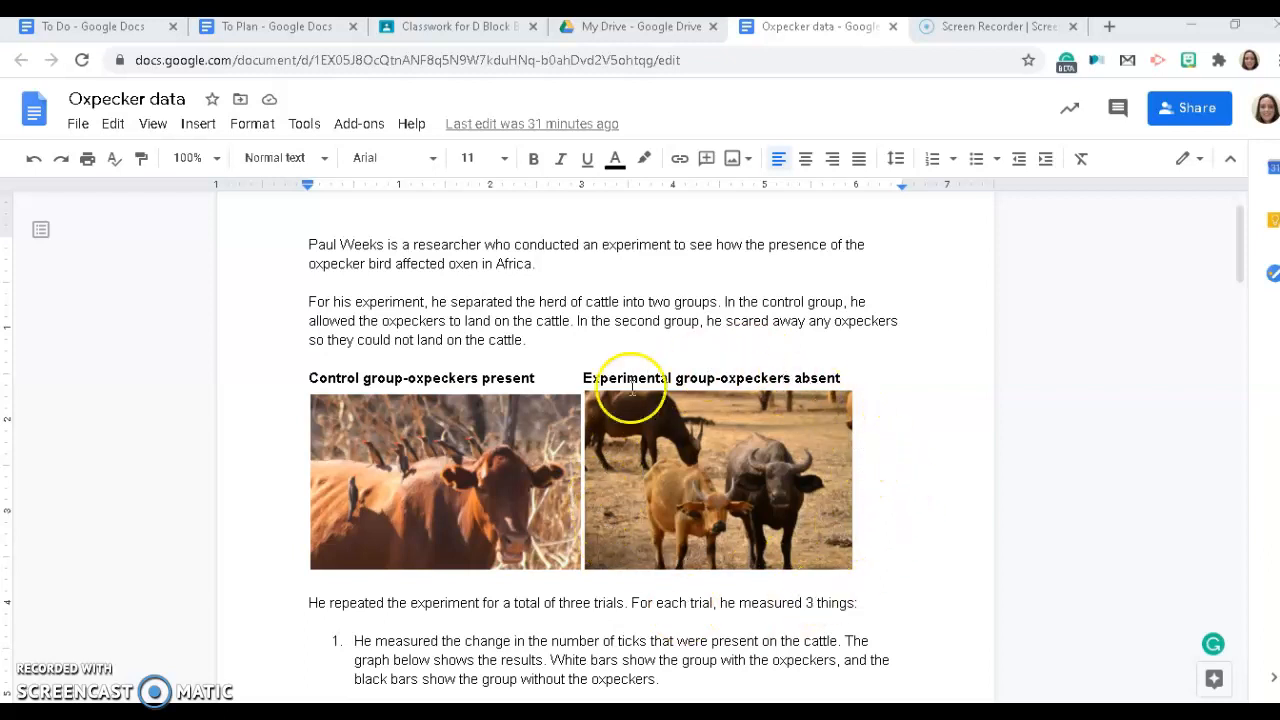
mouse_move(666, 512)
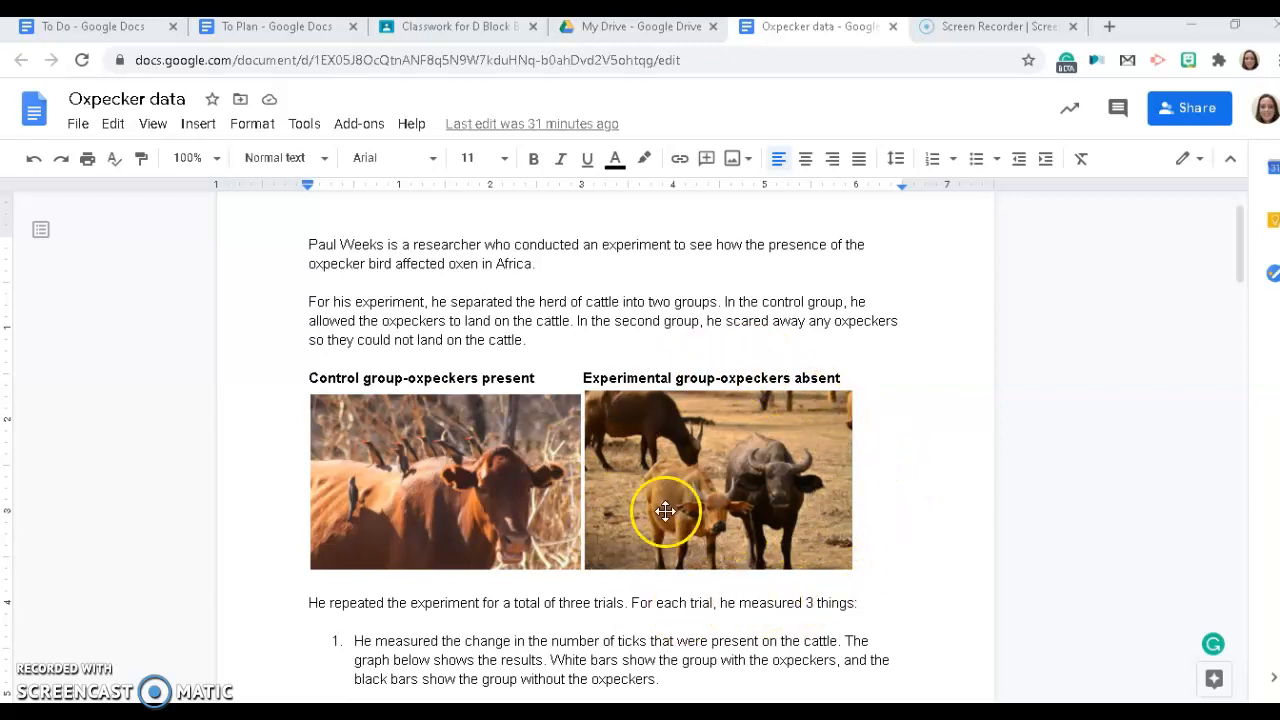
mouse_move(508, 546)
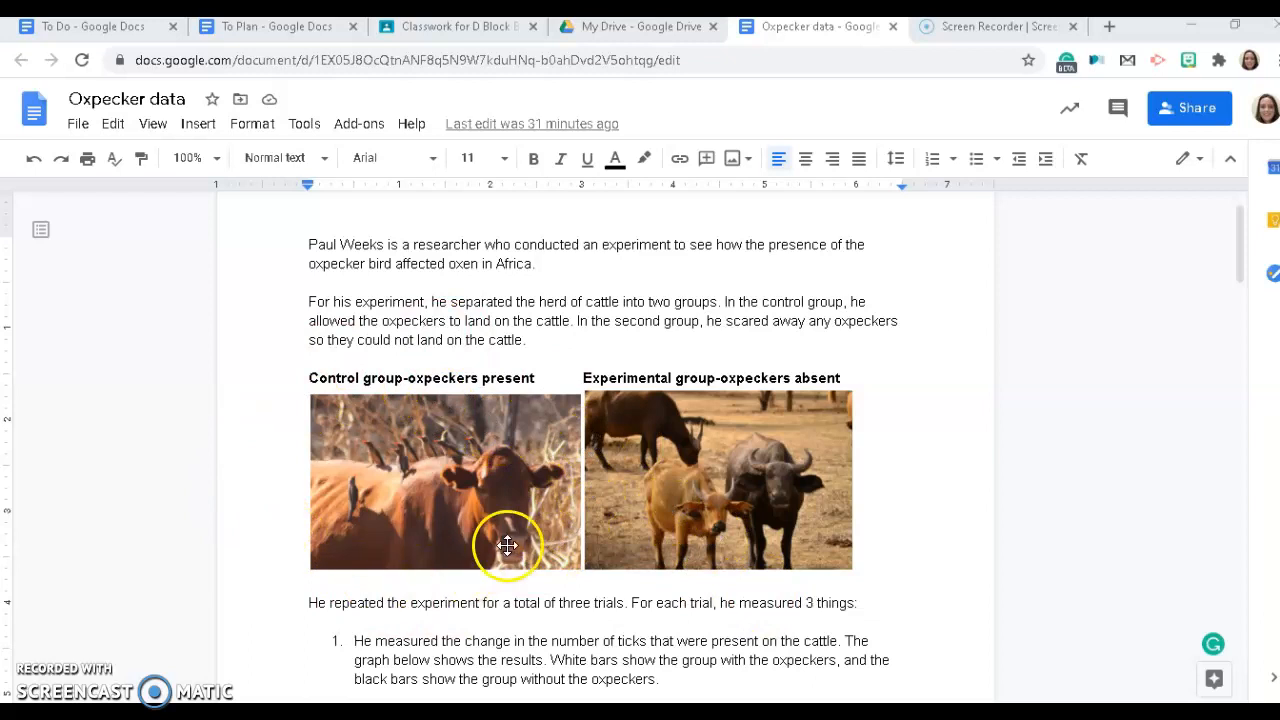
mouse_move(50, 676)
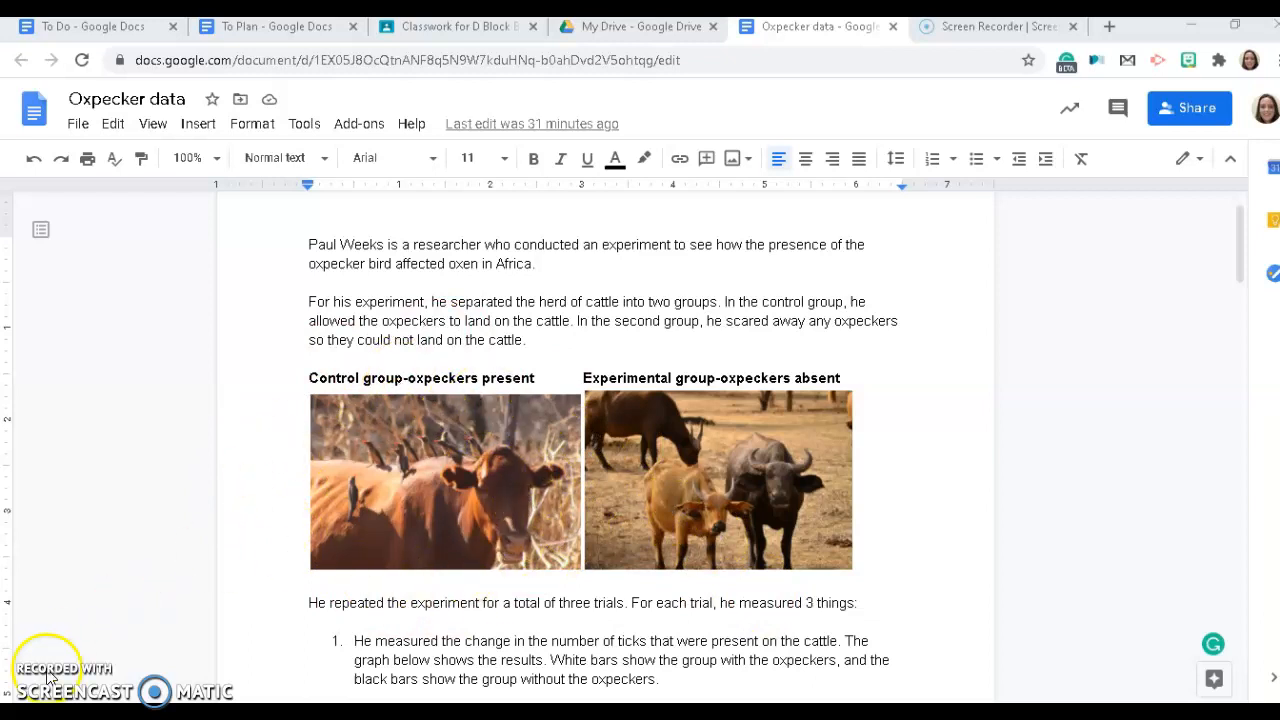
- Scroll down to Figure 2's tick-load graph with its white and black bars
scroll(down, 3)
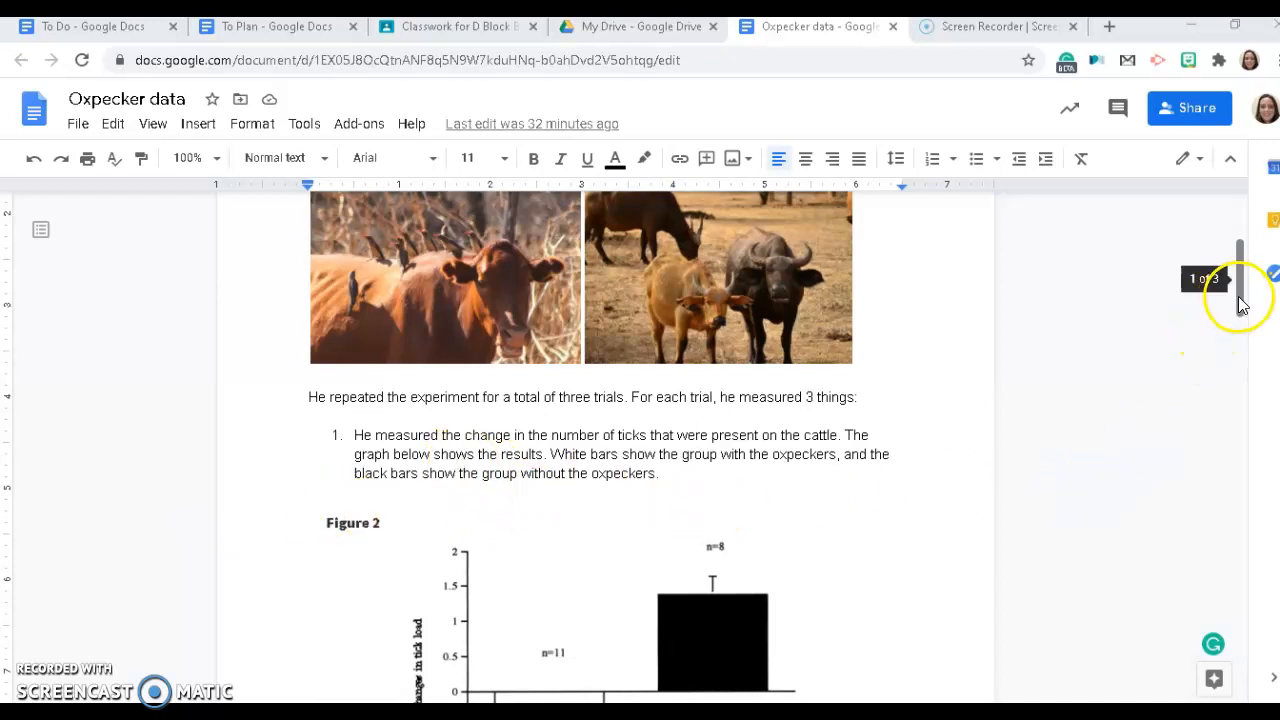
scroll(down, 3)
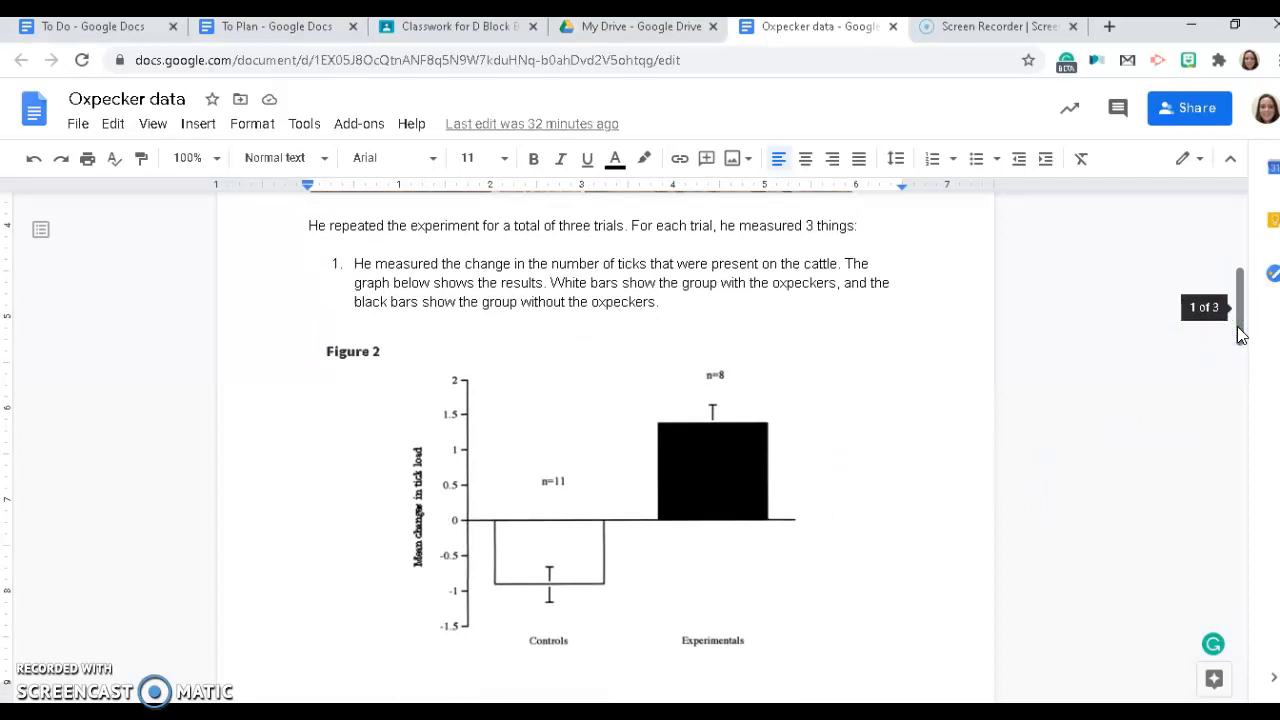
click(552, 524)
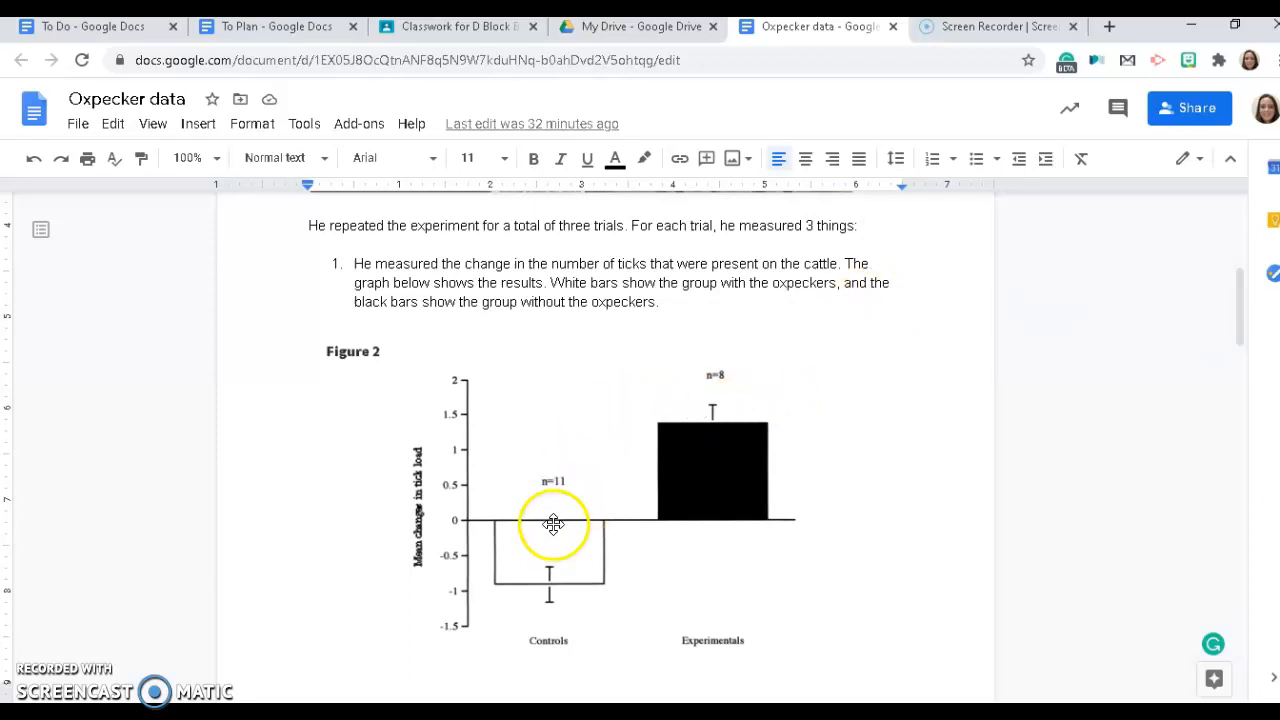
mouse_move(584, 588)
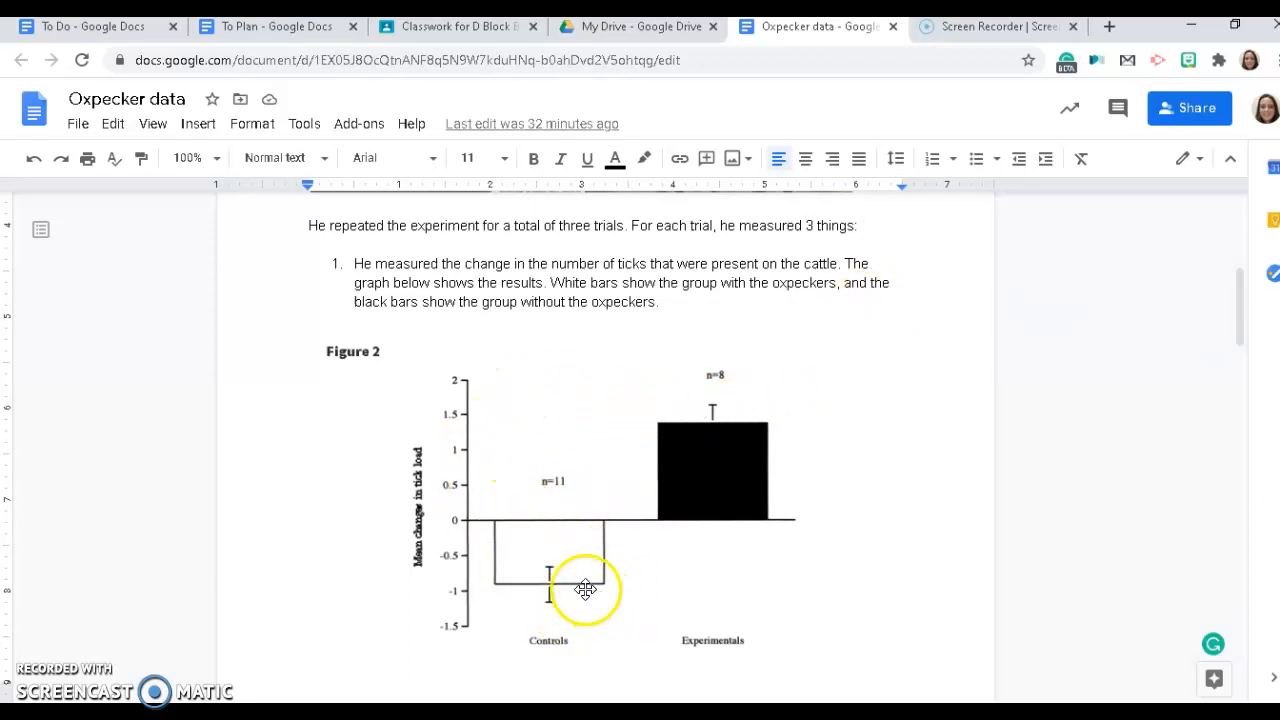
mouse_move(832, 532)
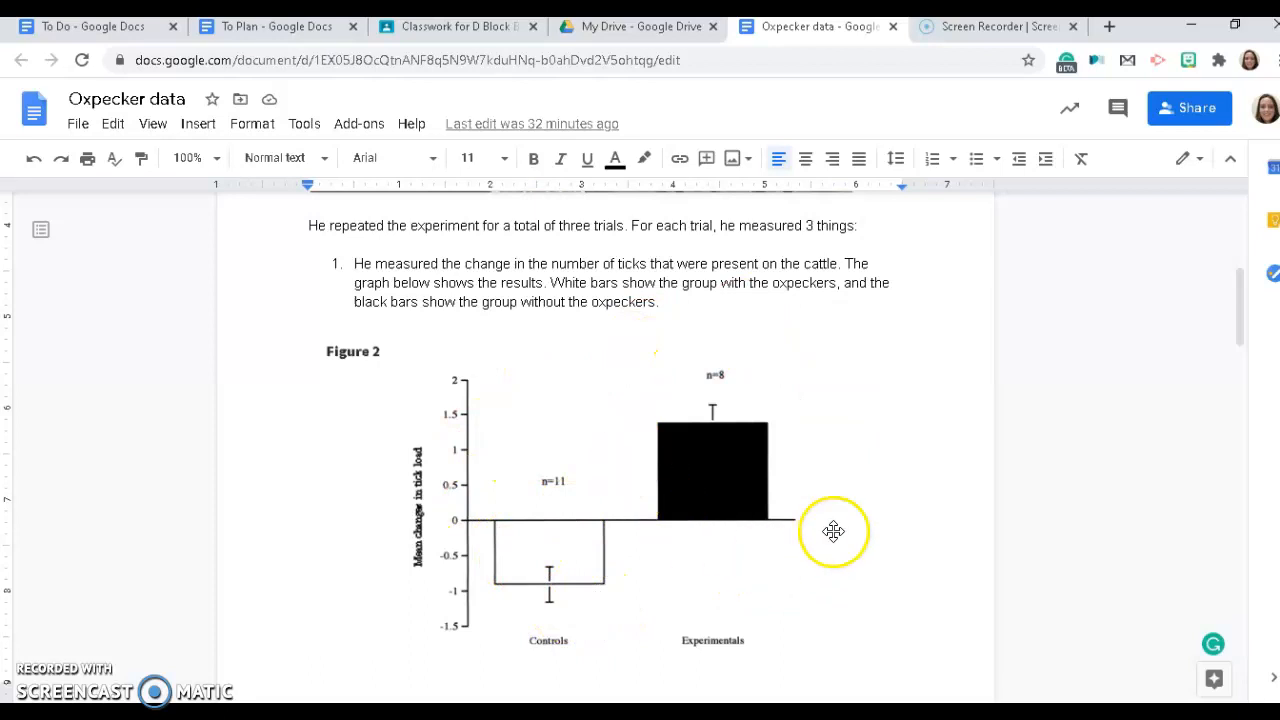
mouse_move(858, 406)
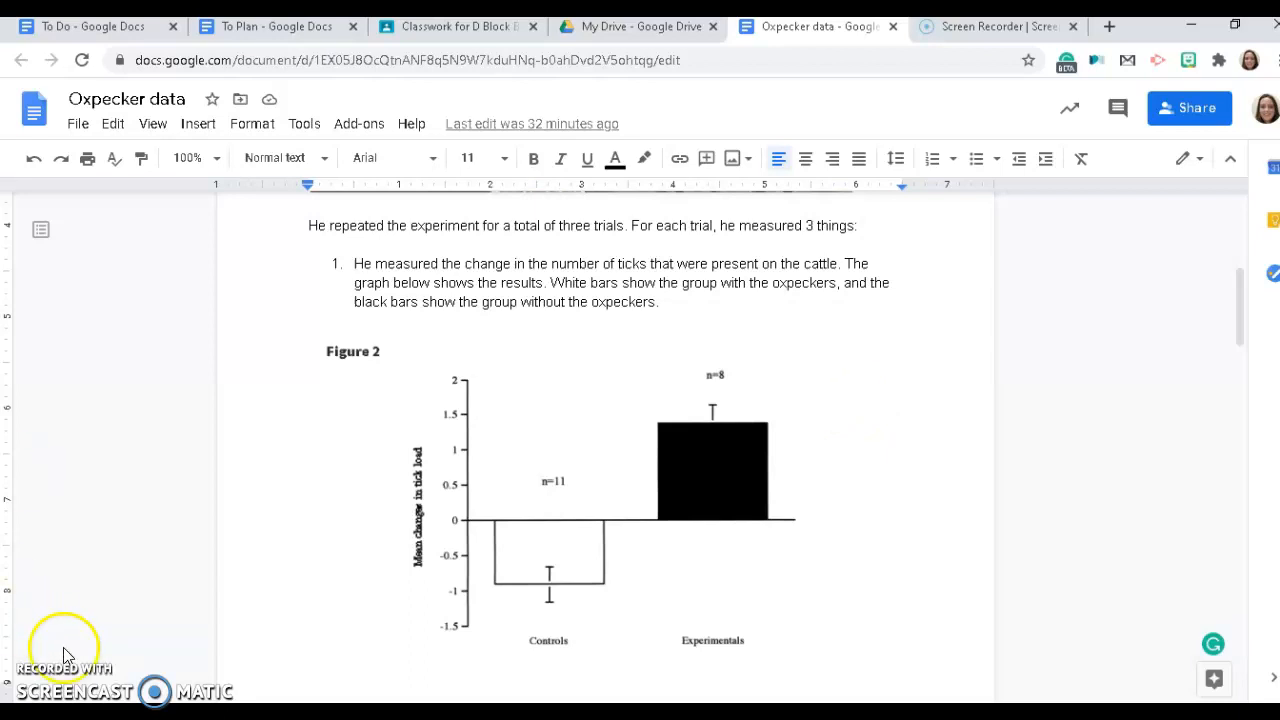
scroll(down, 3)
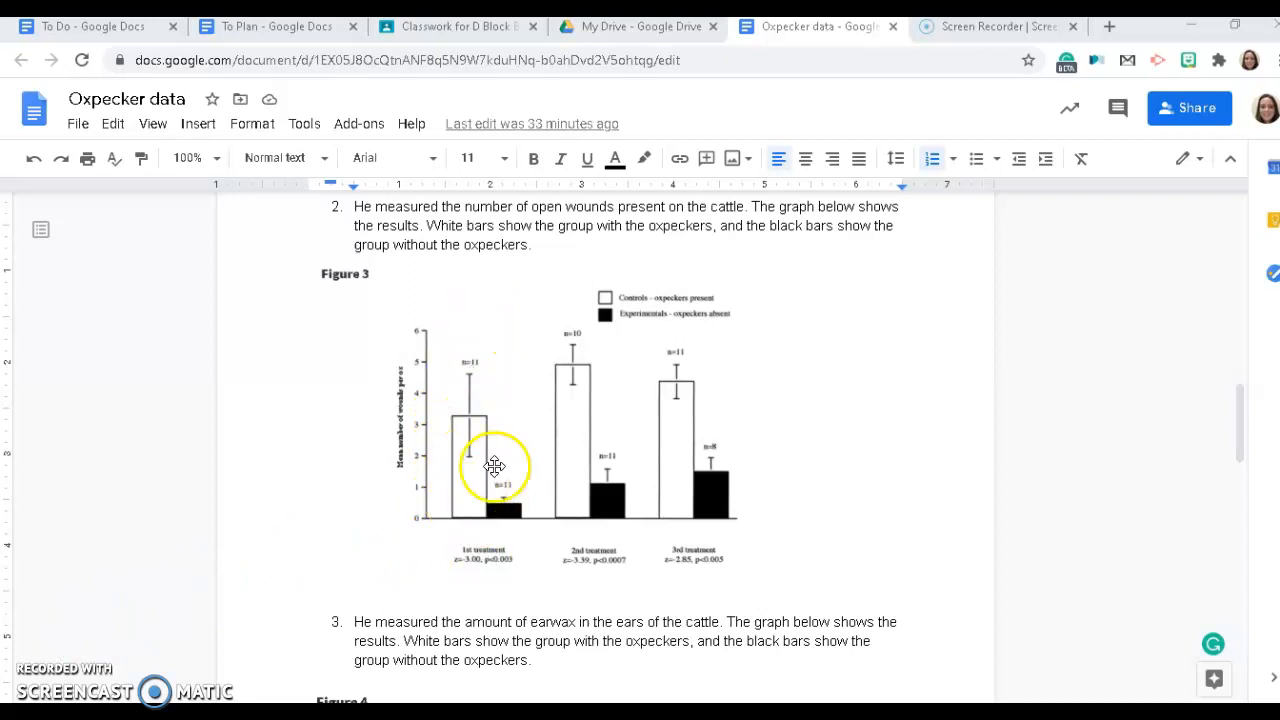
mouse_move(760, 520)
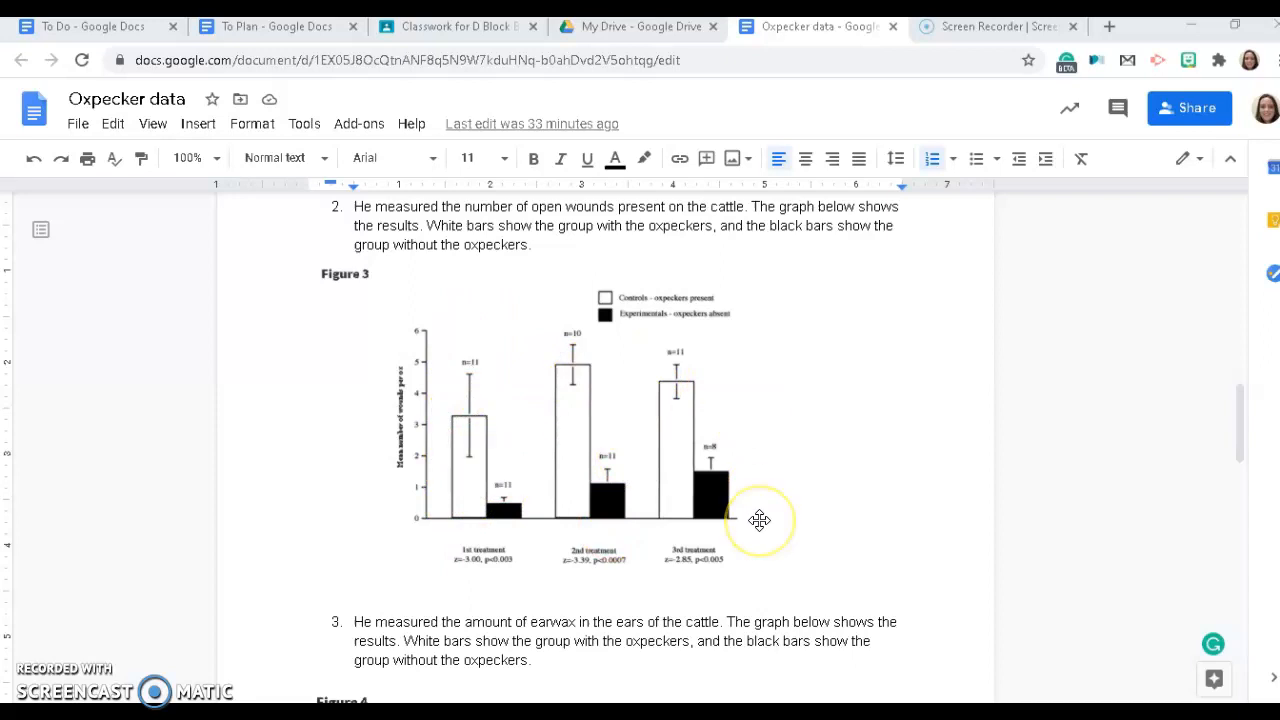
mouse_move(16, 668)
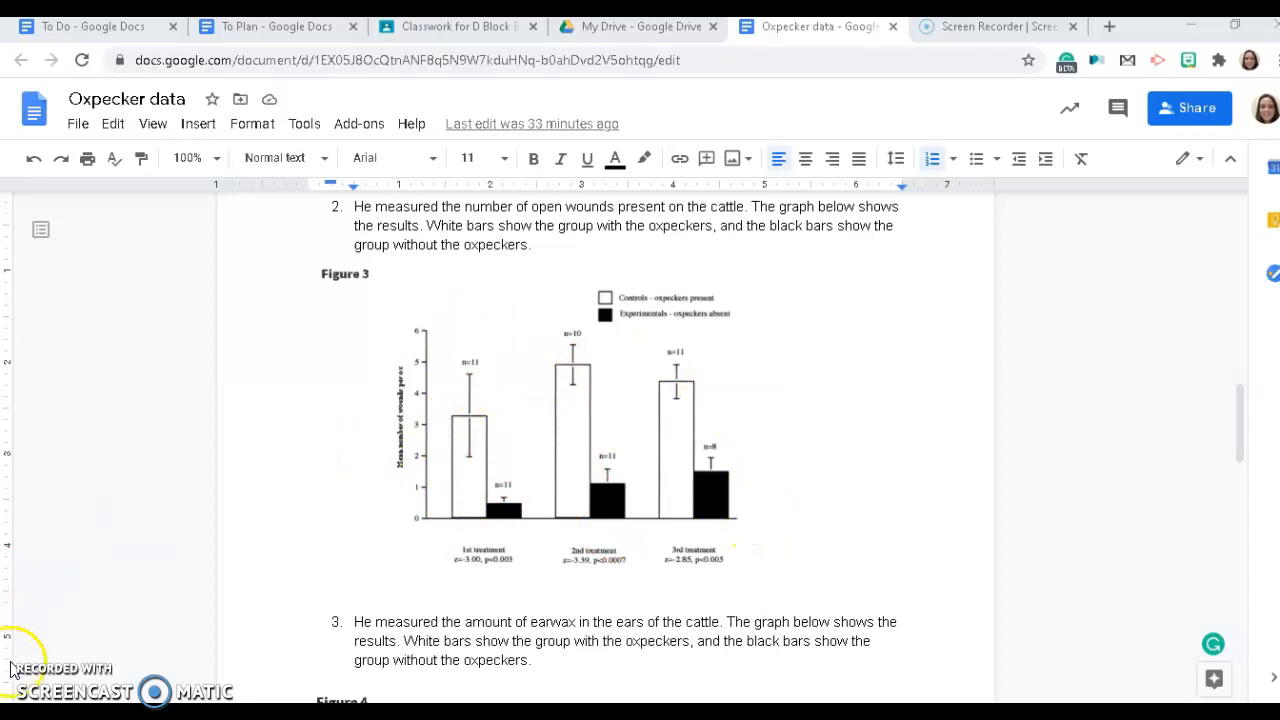
- Scroll past Figure 3's open-wounds graph to reach Figure 4 on change in earwax
scroll(down, 3)
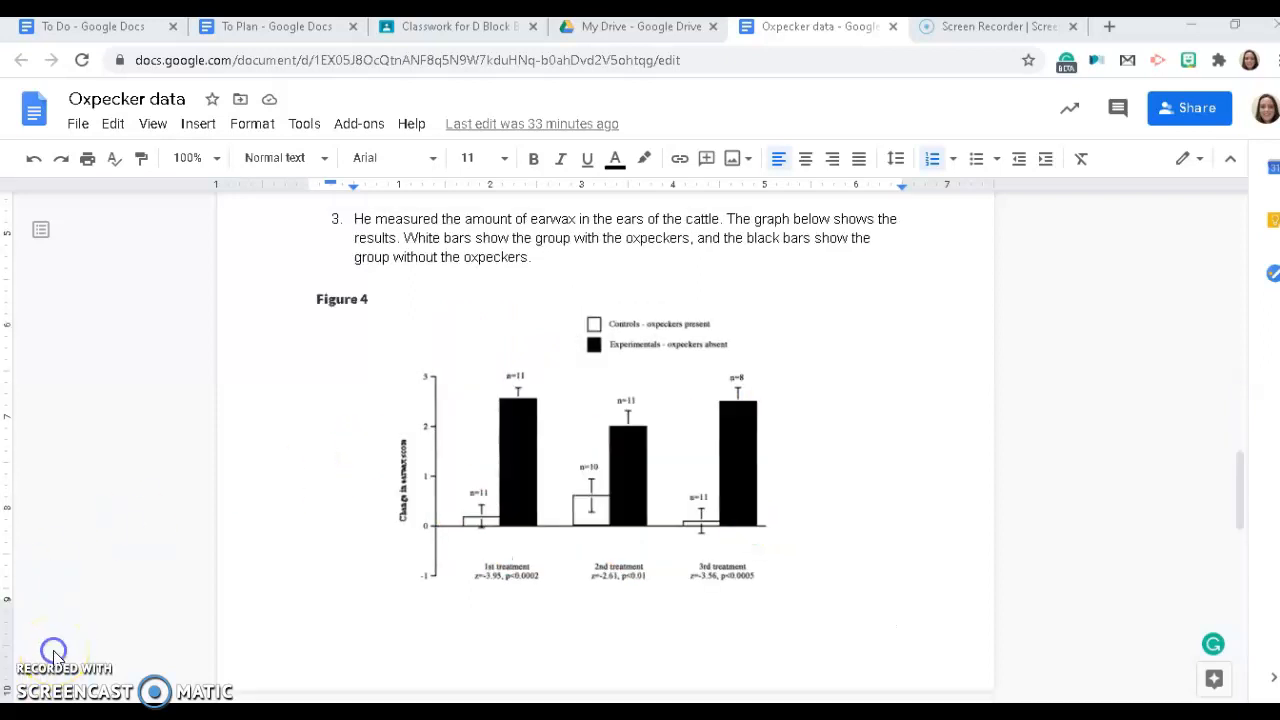
mouse_move(58, 658)
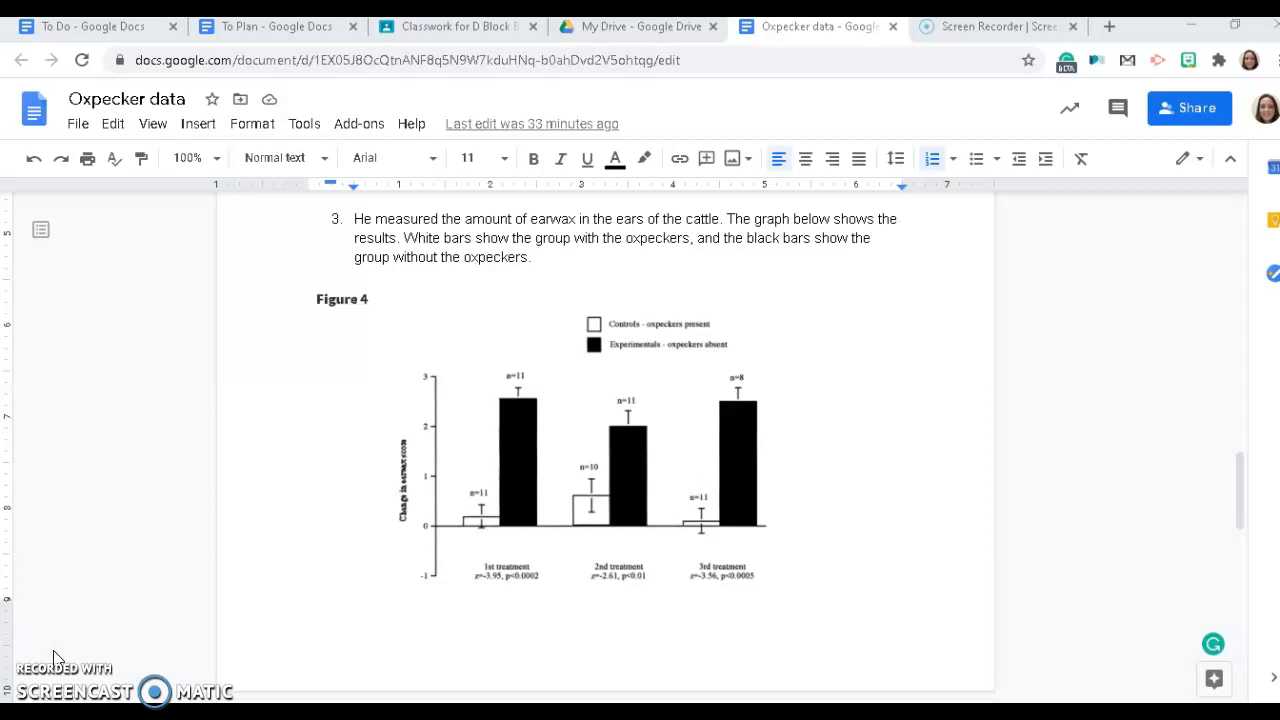
mouse_move(416, 550)
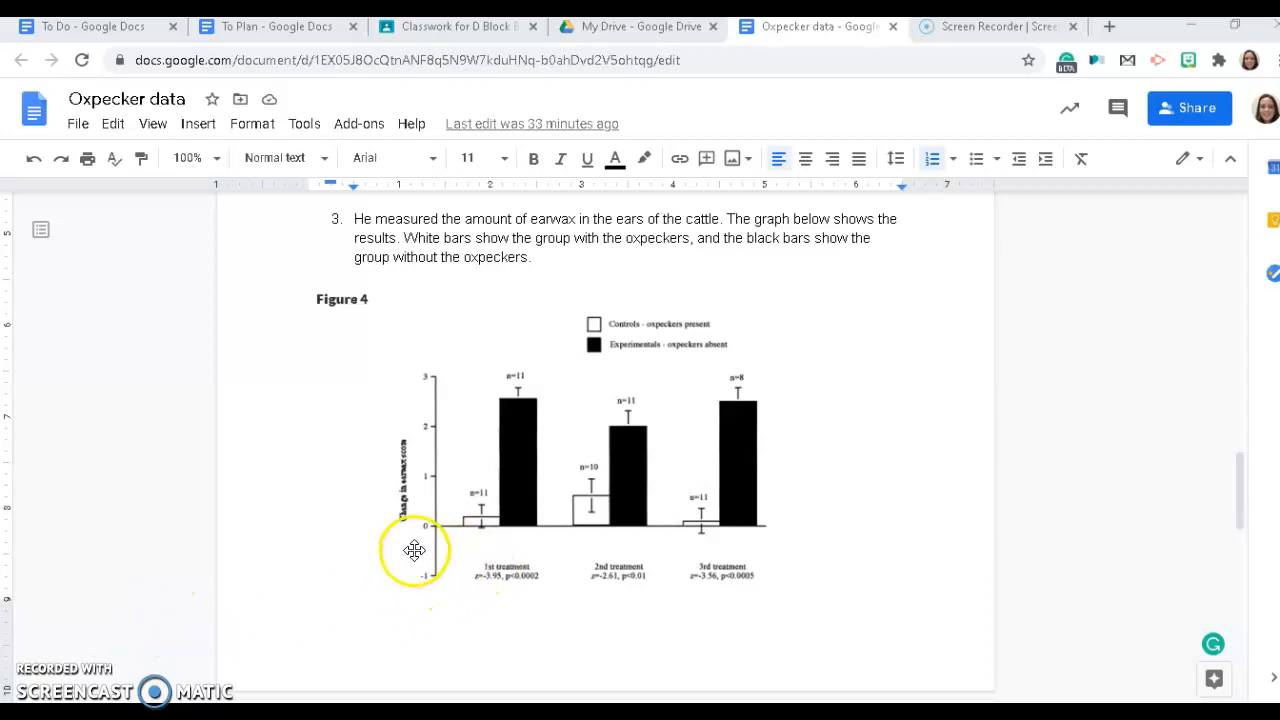
mouse_move(860, 446)
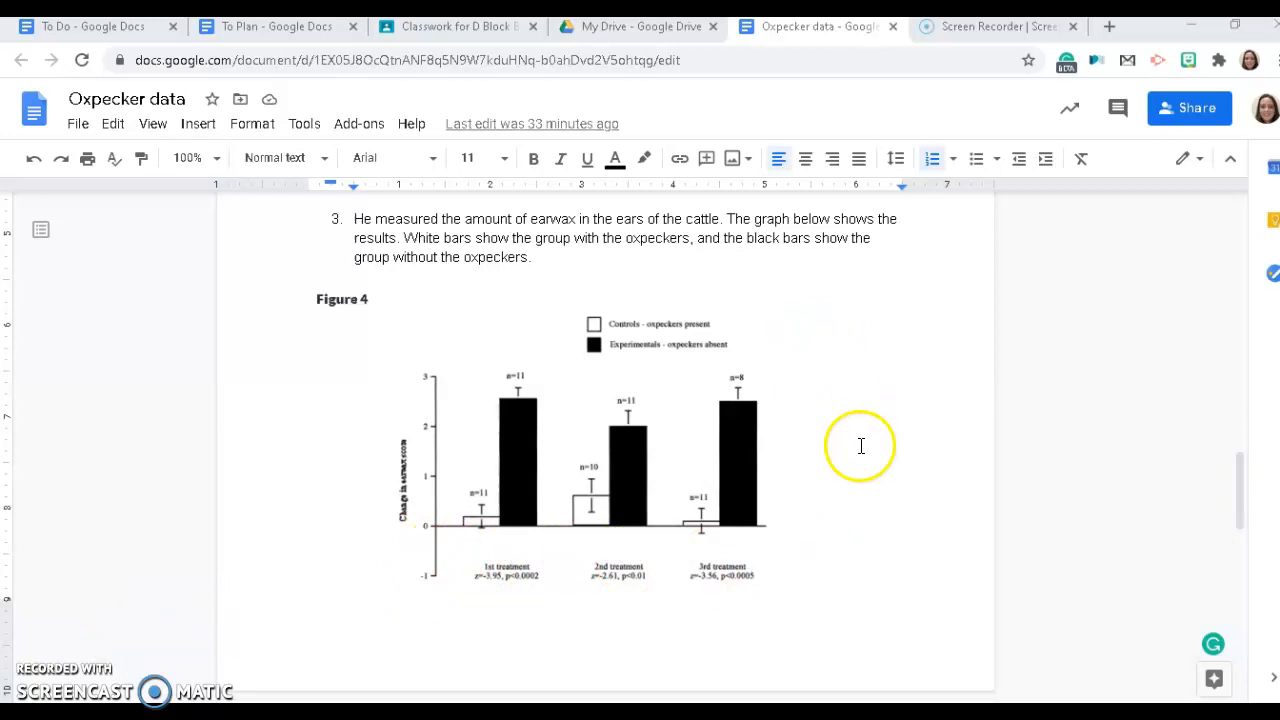
mouse_move(52, 656)
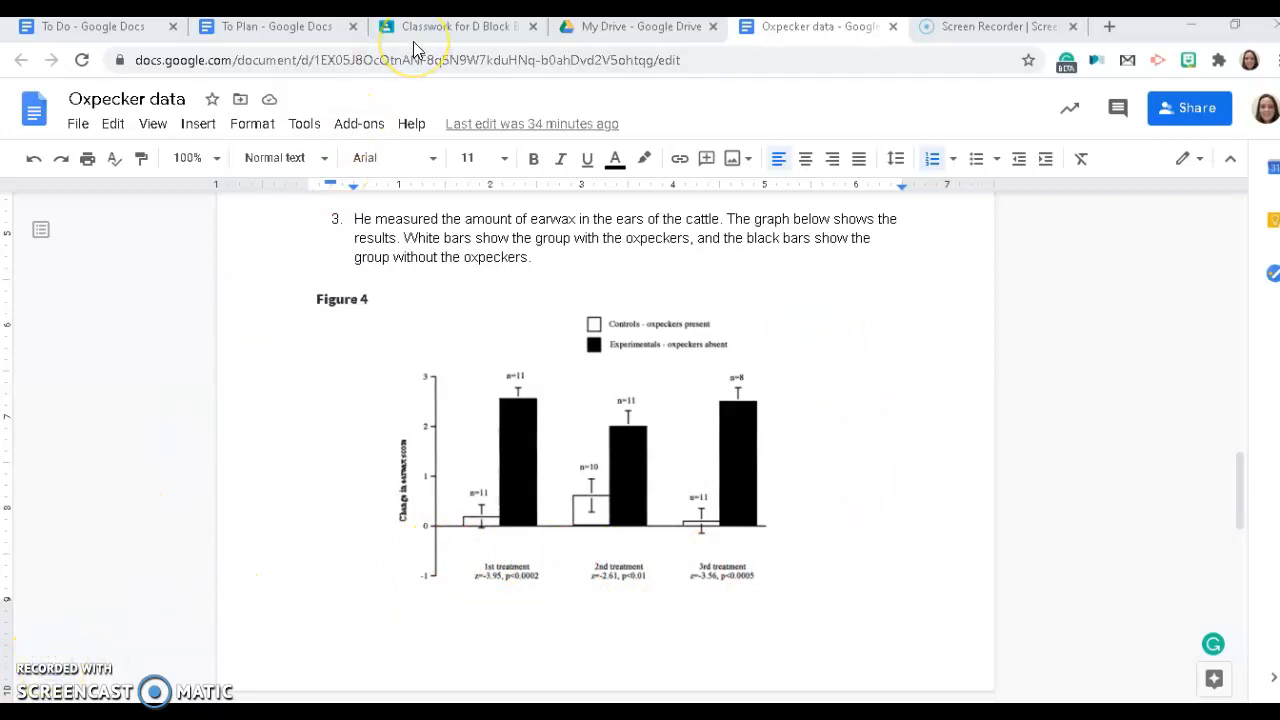
- Switch back to the Classwork tab showing the discussion question and its three attachments
click(456, 26)
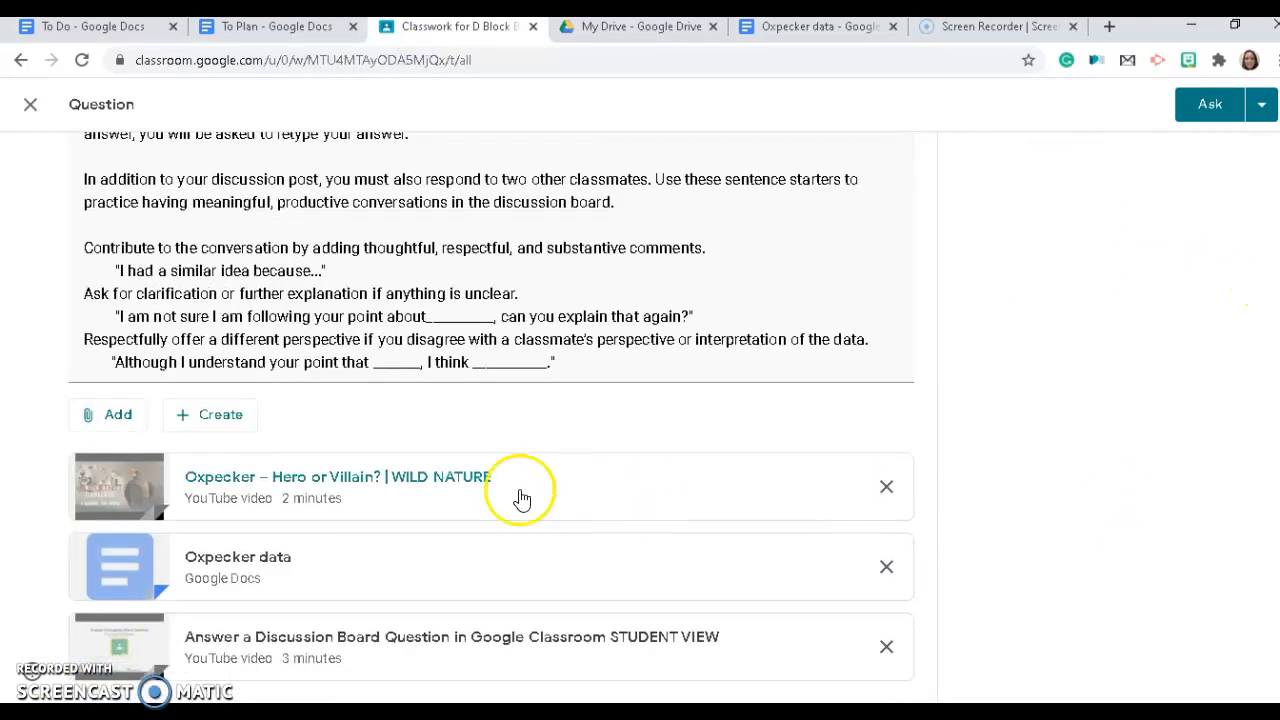
mouse_move(834, 564)
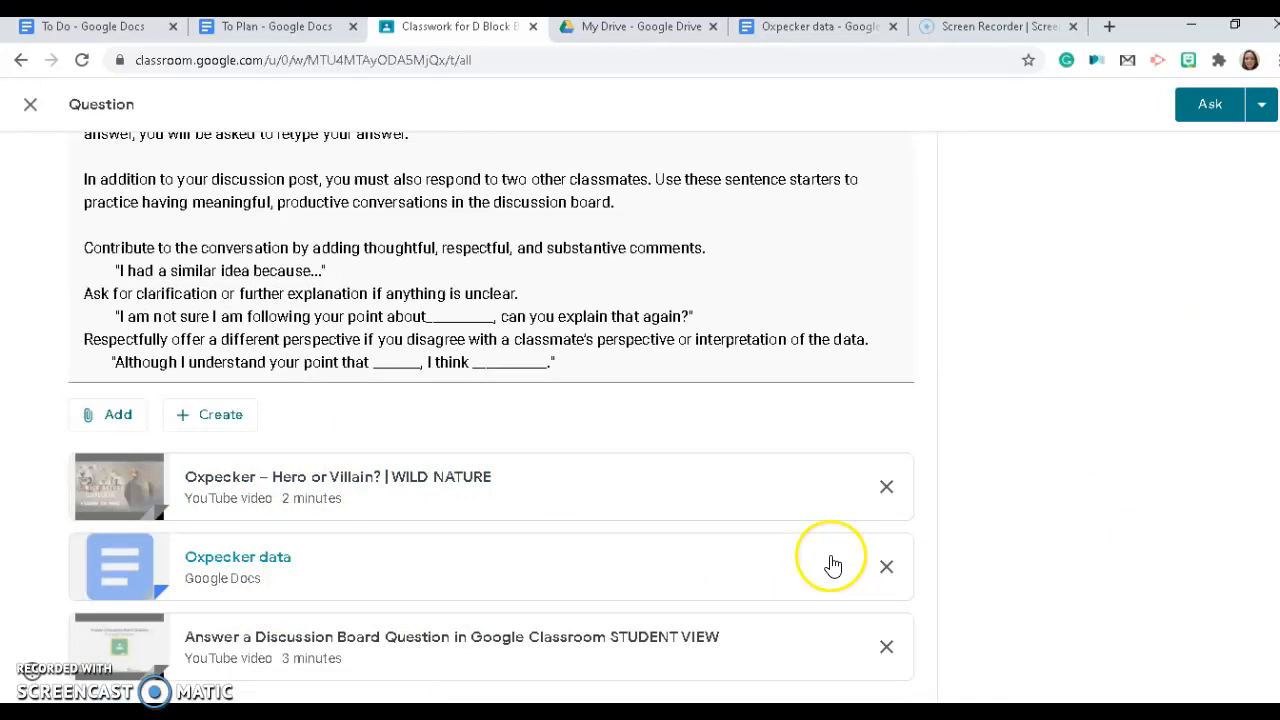